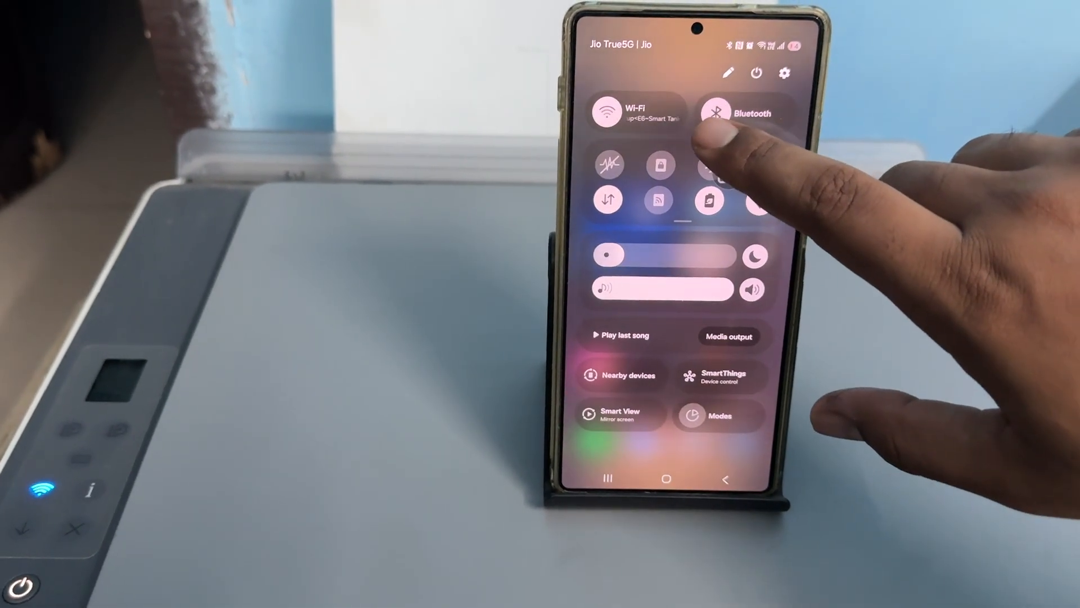
# Close Quick Settings and launch Chrome from the home screen's Google folder.
pyautogui.click(608, 113)
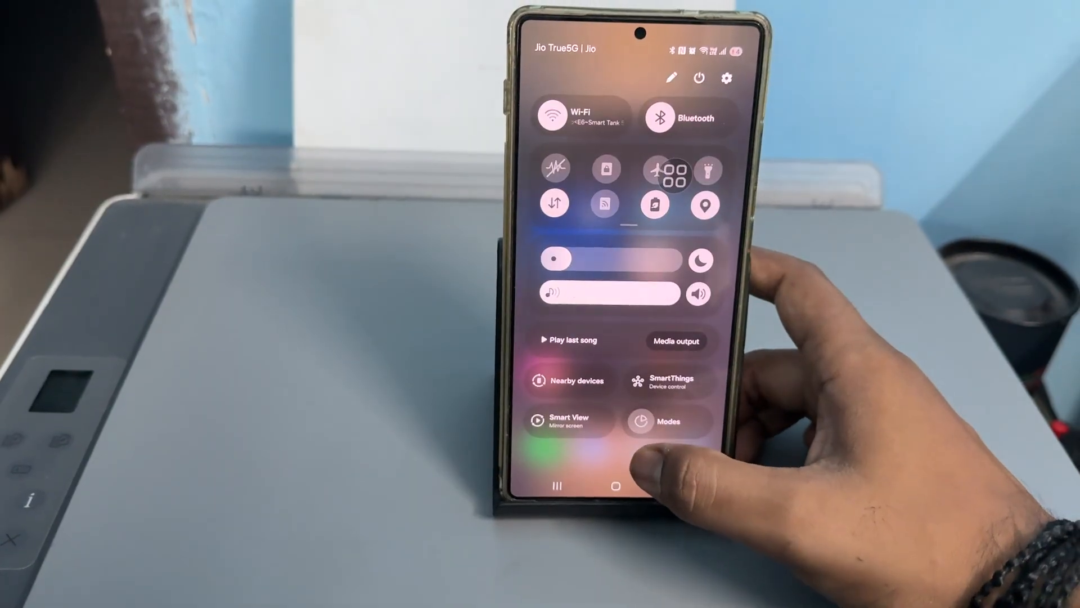
pyautogui.click(622, 486)
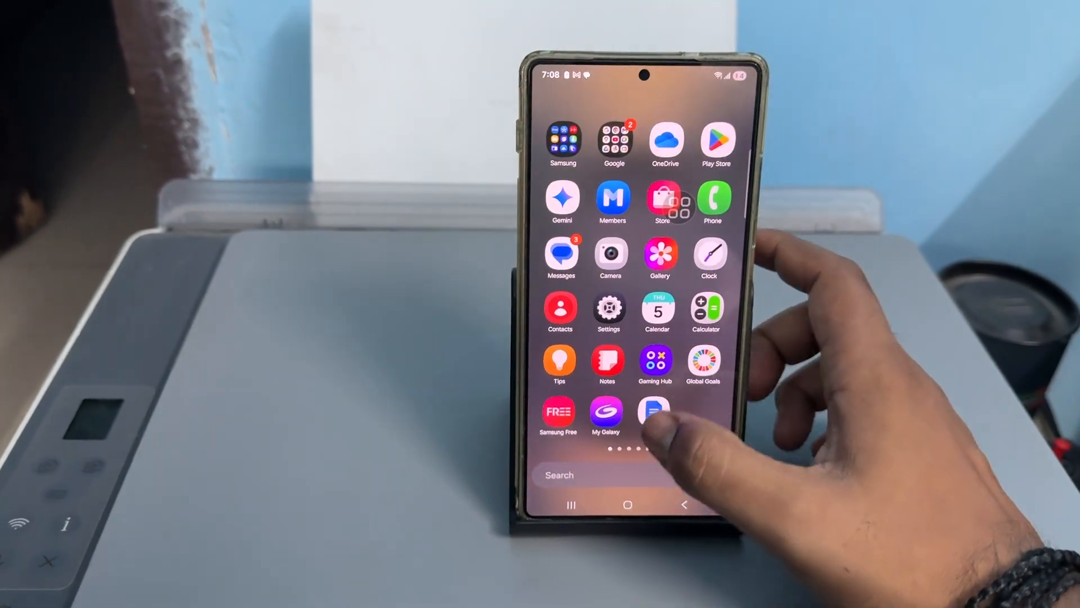
pyautogui.click(614, 138)
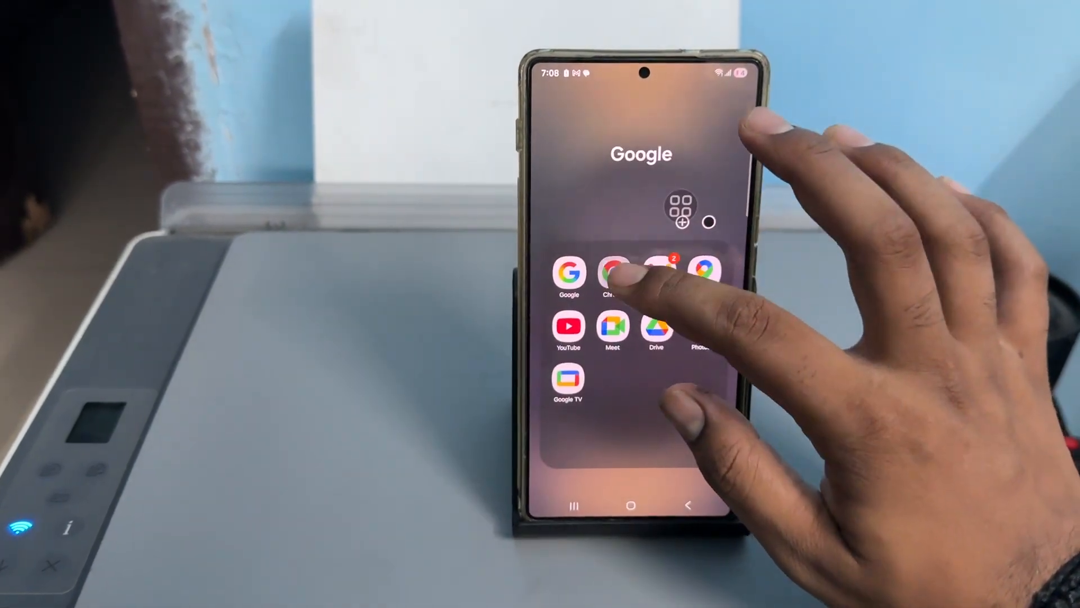
pyautogui.click(611, 273)
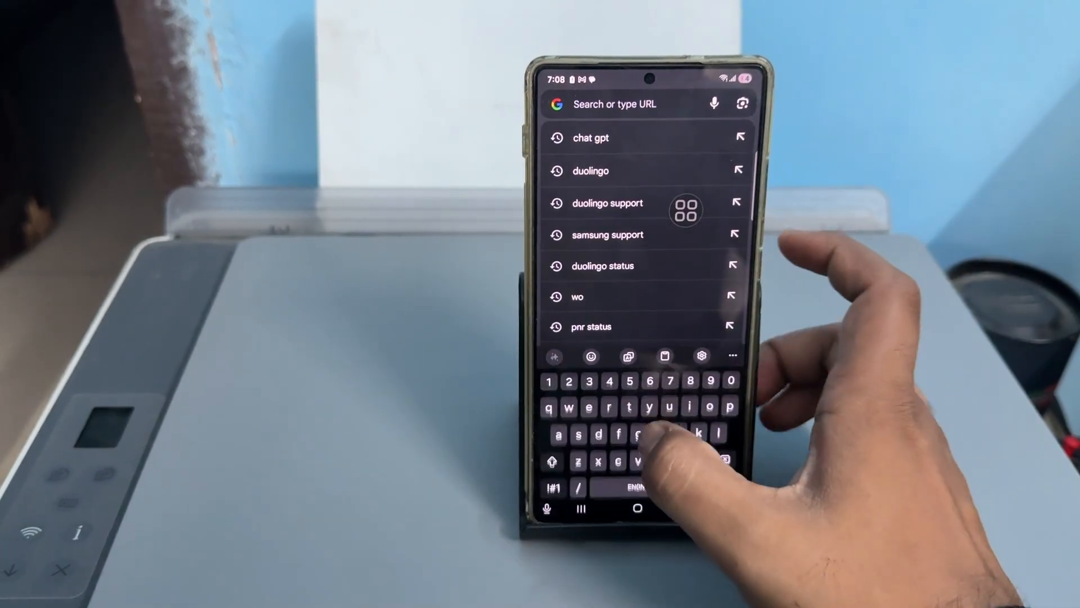
# Type the query 'hp 510 printer is support blurt' into Chrome's search box.
pyautogui.write('hp 510')
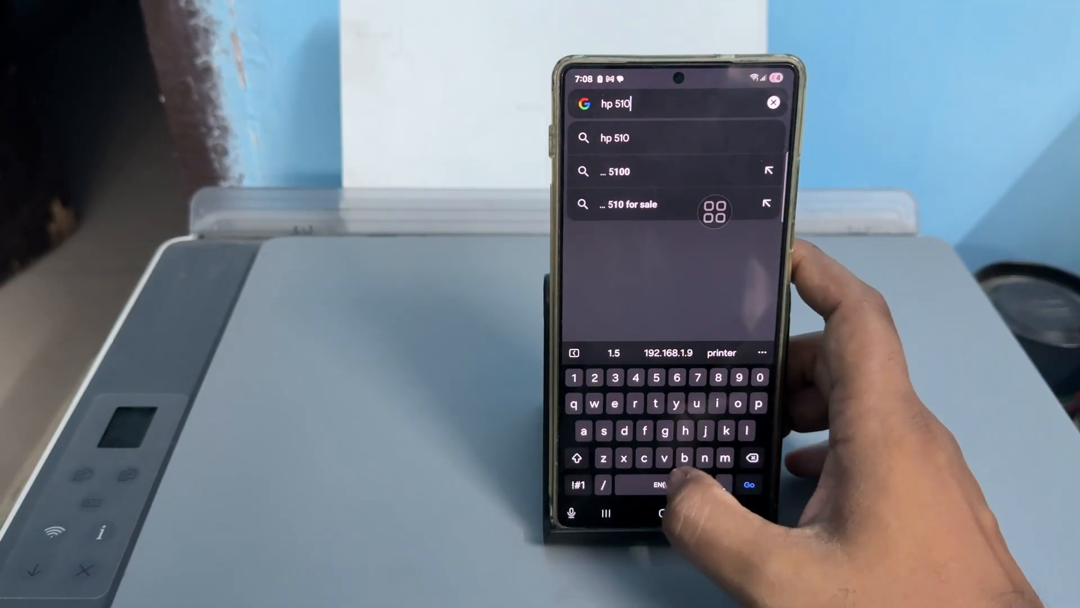
pyautogui.click(579, 484)
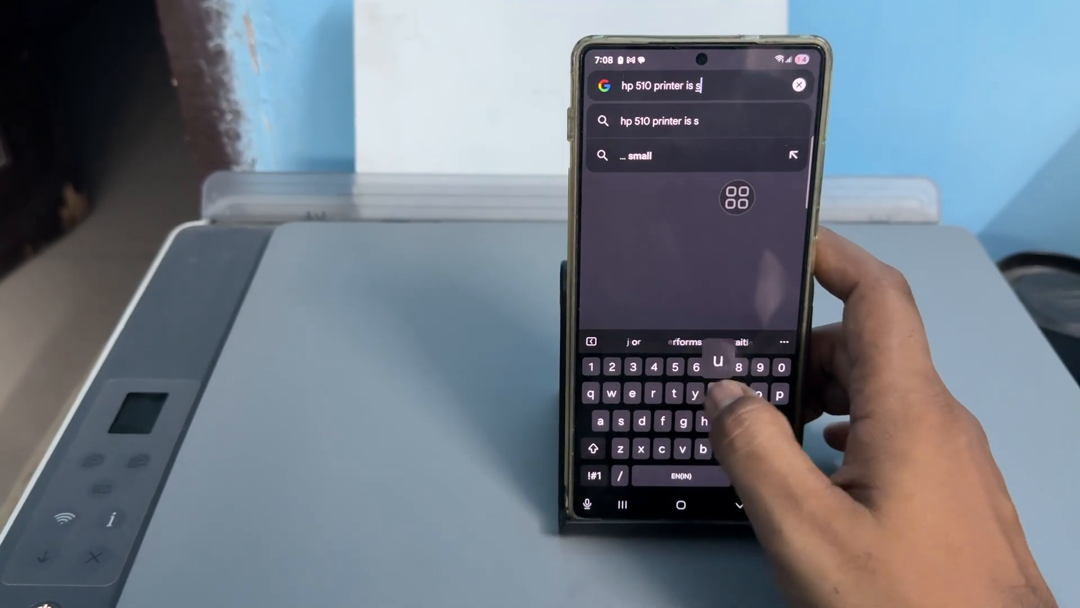
pyautogui.write('upport')
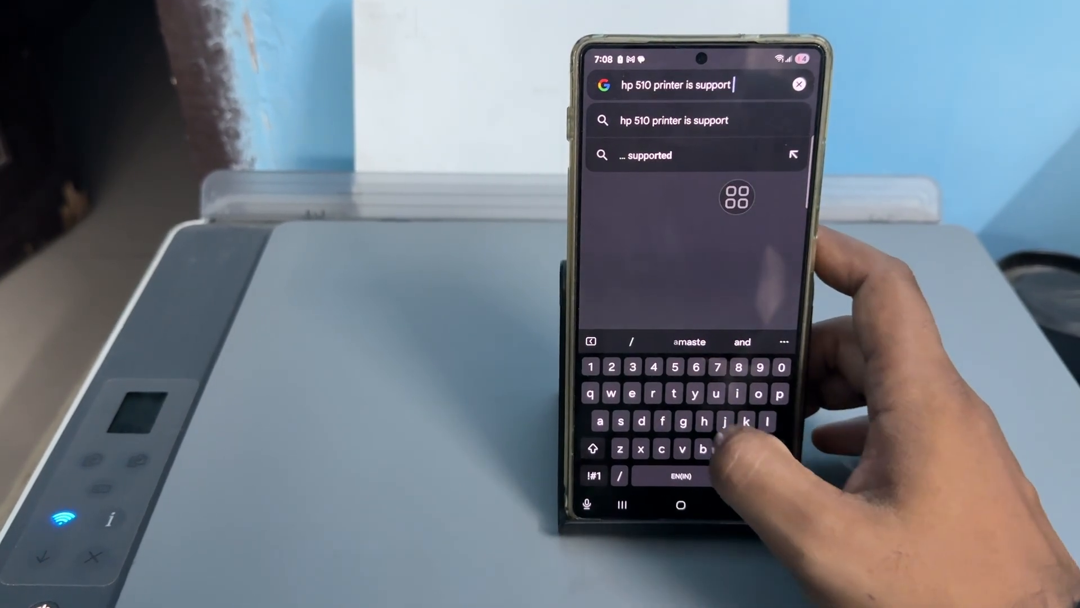
pyautogui.write('blurt')
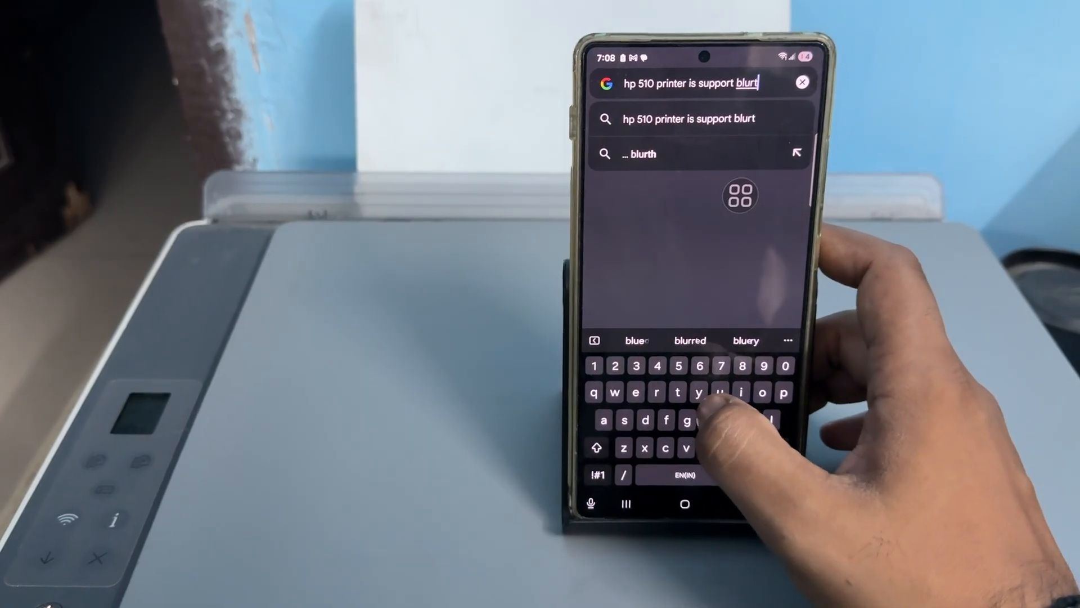